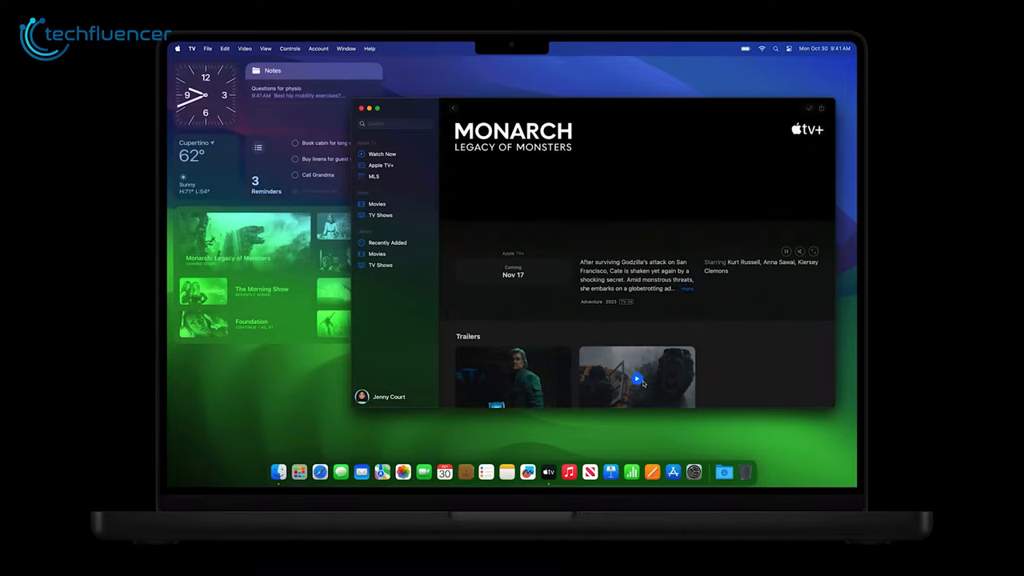
Step: Start the second Monarch: Legacy of Monsters trailer from the Trailers row in full screen
left_click(637, 378)
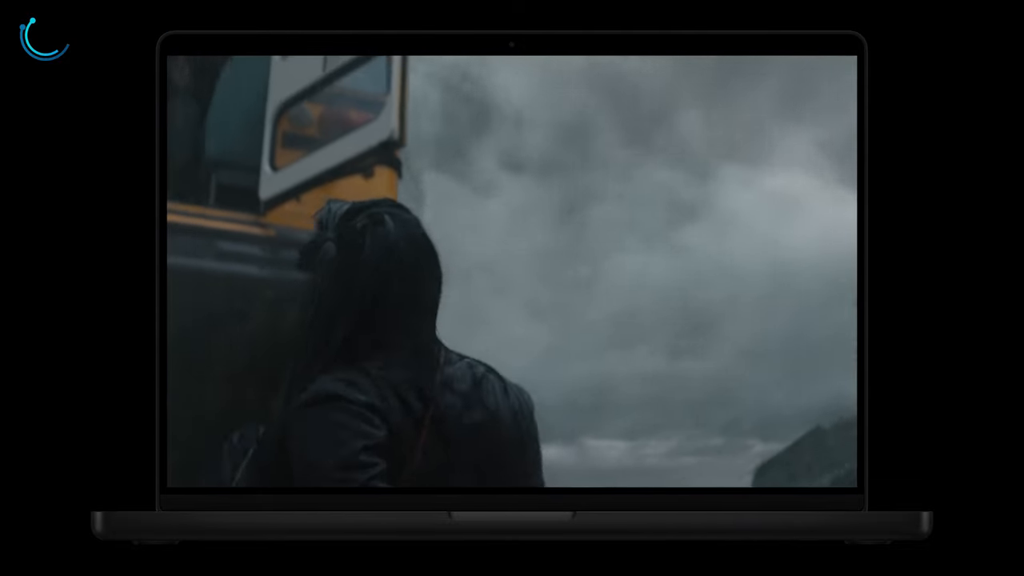